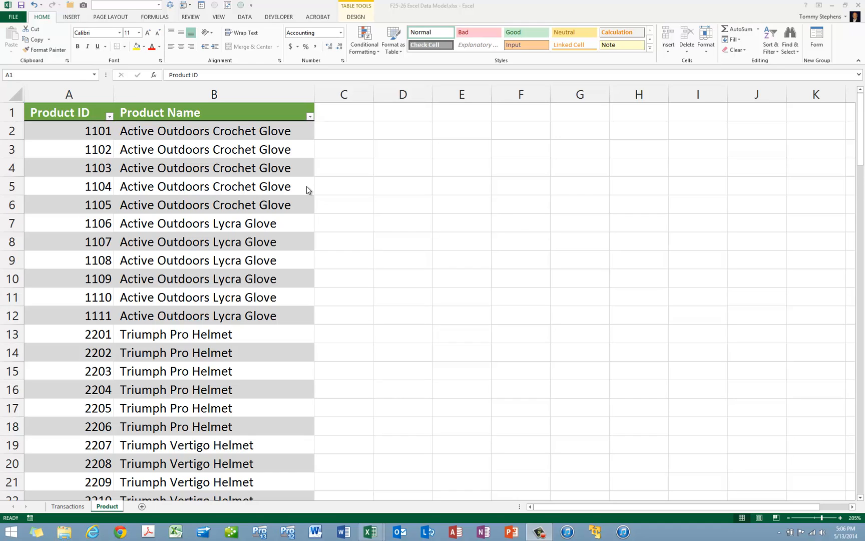
pyautogui.moveTo(289, 196)
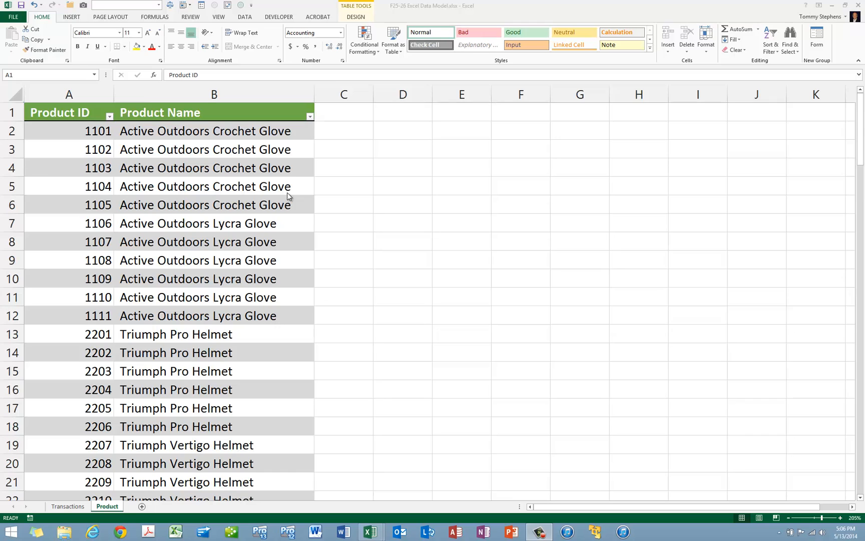
pyautogui.moveTo(282, 200)
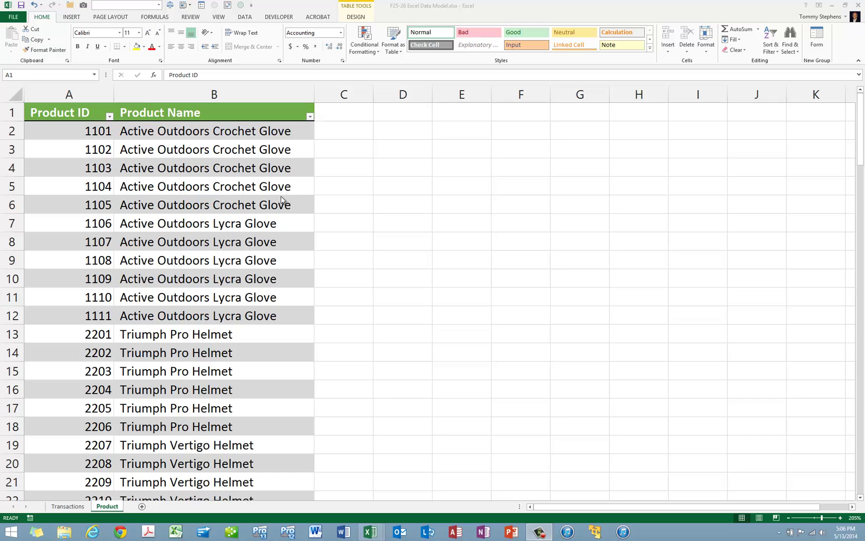
pyautogui.moveTo(228, 242)
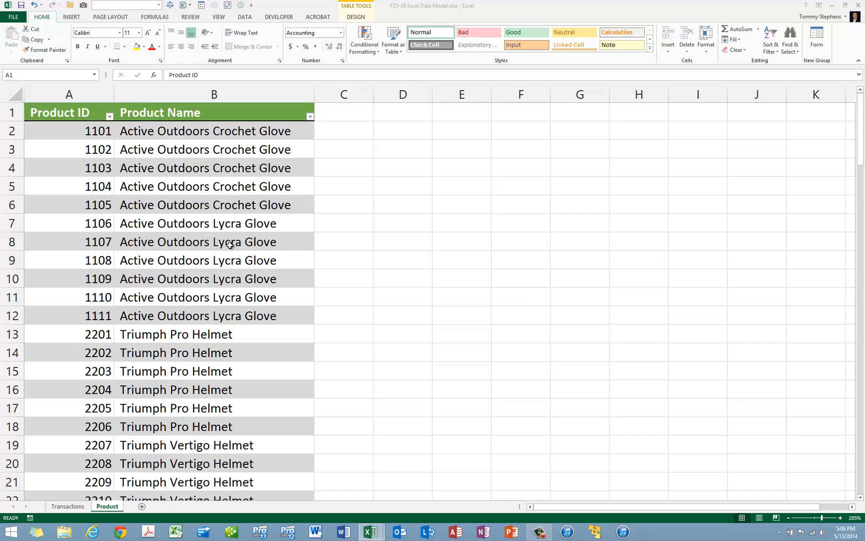
# Create a PivotTable from the Product table on a new worksheet, adding the data to the Data Model
pyautogui.click(68, 16)
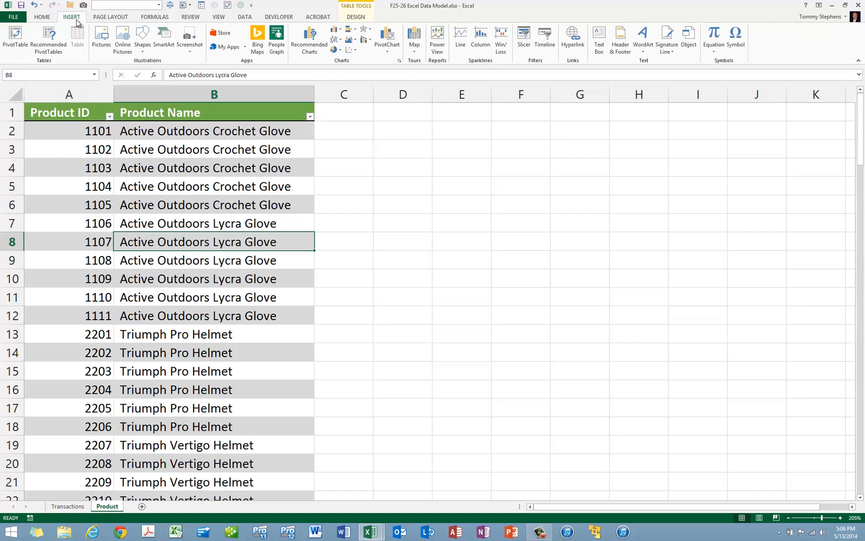
pyautogui.click(11, 38)
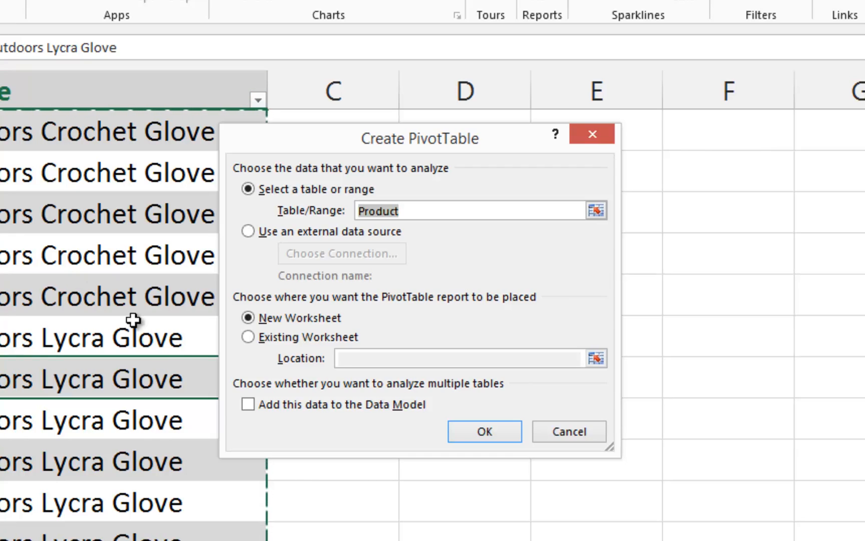
pyautogui.click(248, 404)
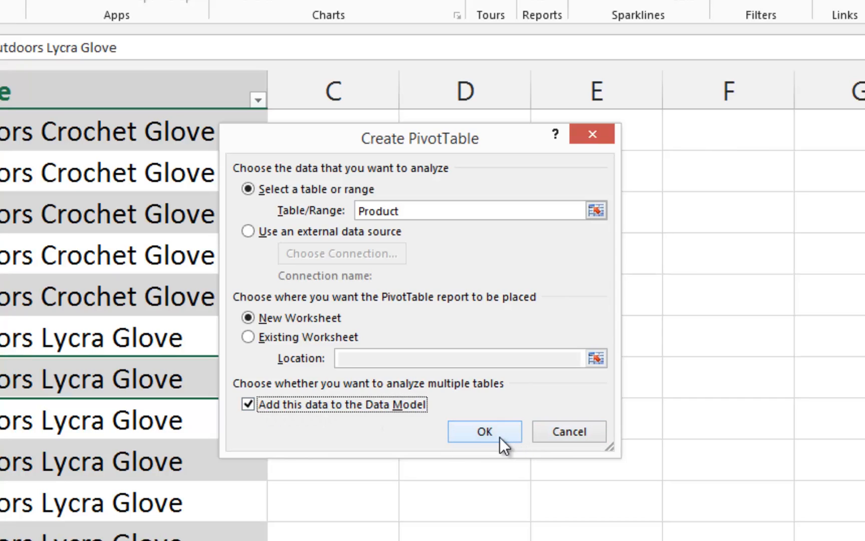
pyautogui.click(485, 432)
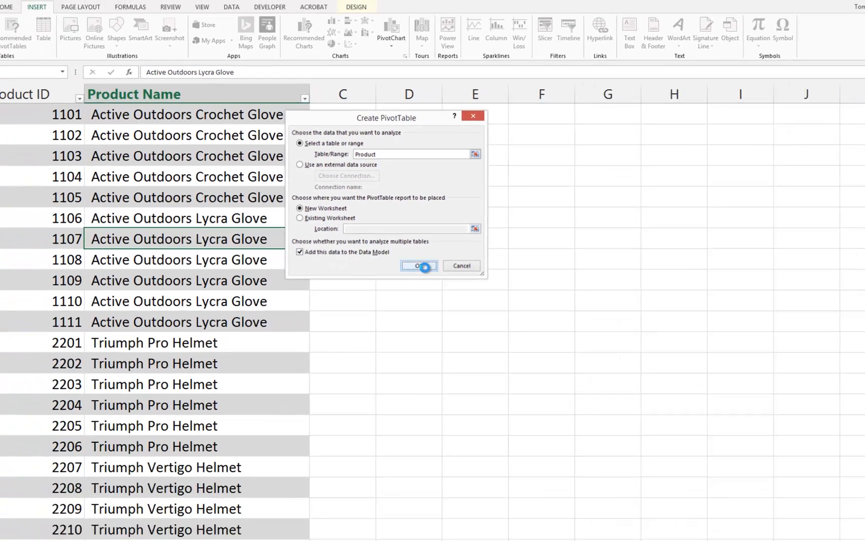
# Confirm the PivotTable so an empty one appears on a new sheet with Product ID and Product Name fields
pyautogui.click(418, 265)
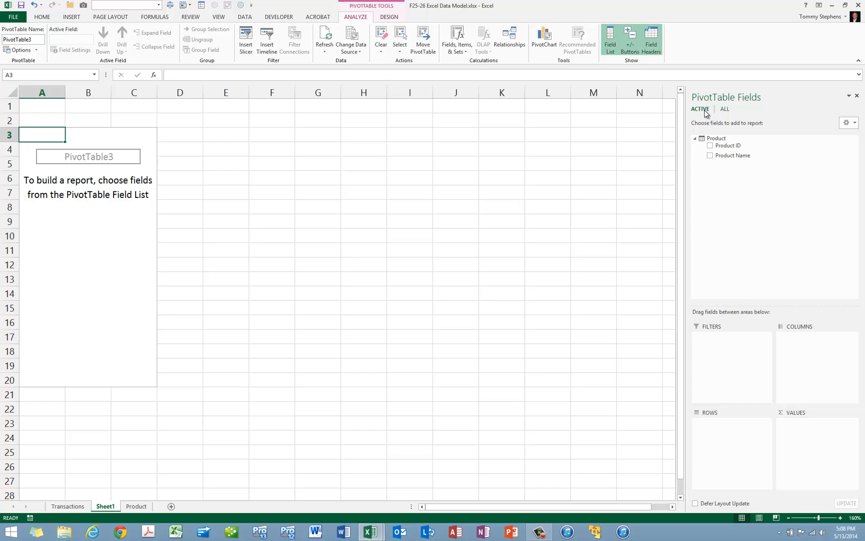
pyautogui.moveTo(724, 112)
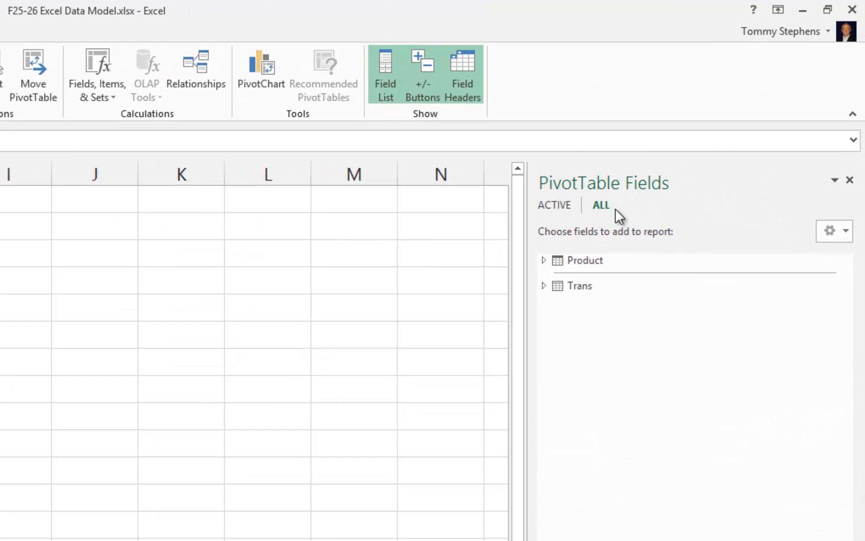
pyautogui.moveTo(640, 227)
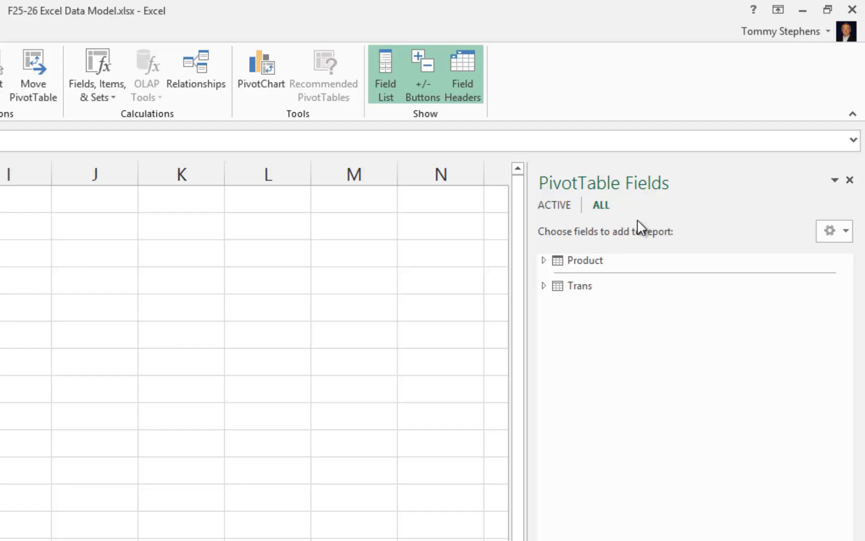
pyautogui.moveTo(595, 288)
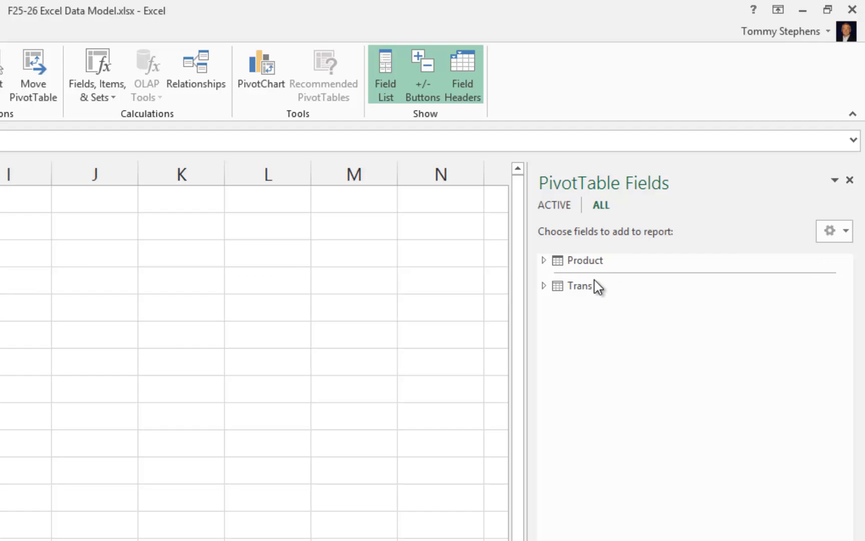
pyautogui.moveTo(593, 289)
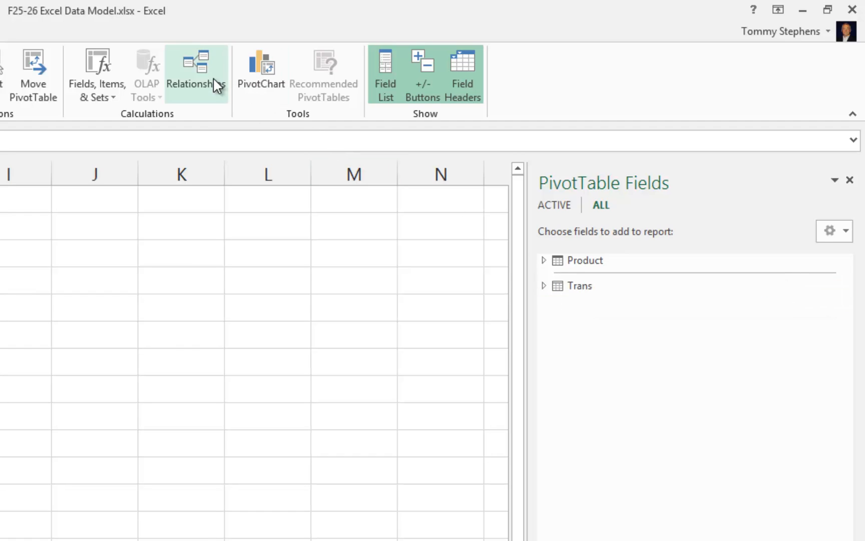
# Start a new relationship with Product as the table and Trans as the related table
pyautogui.click(193, 68)
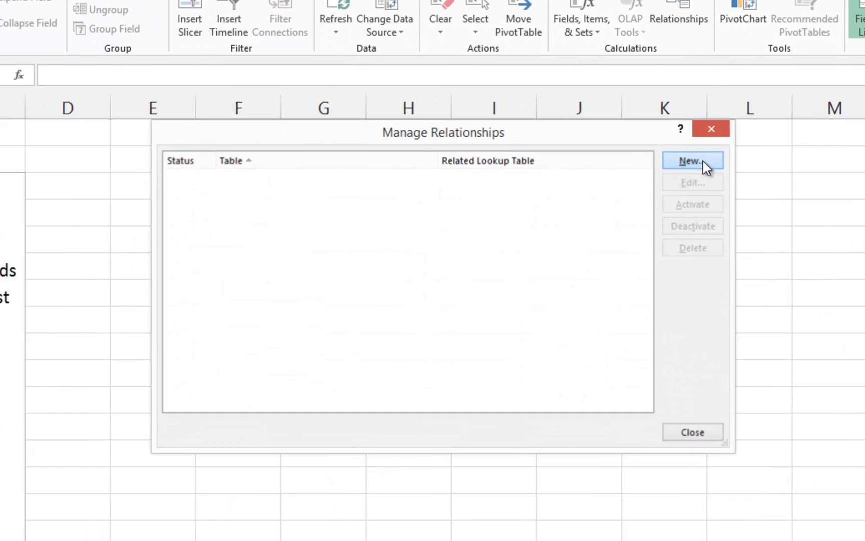
pyautogui.click(693, 161)
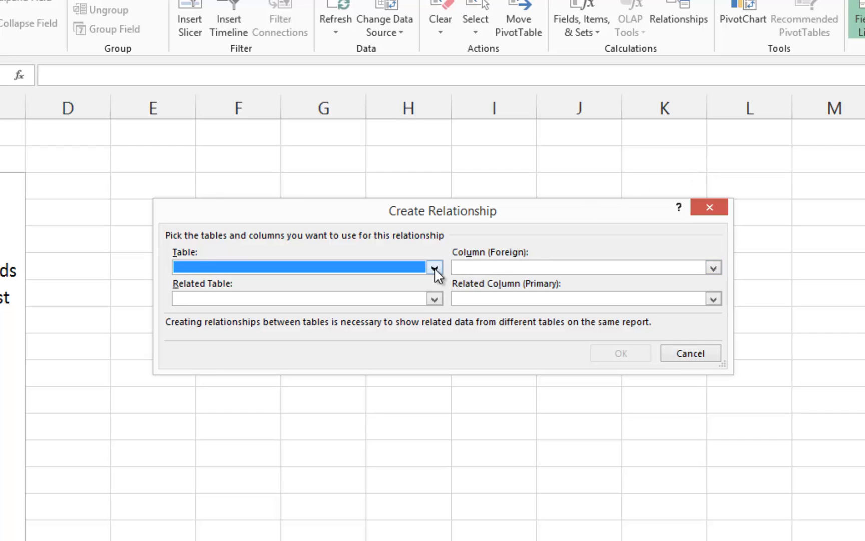
pyautogui.click(435, 267)
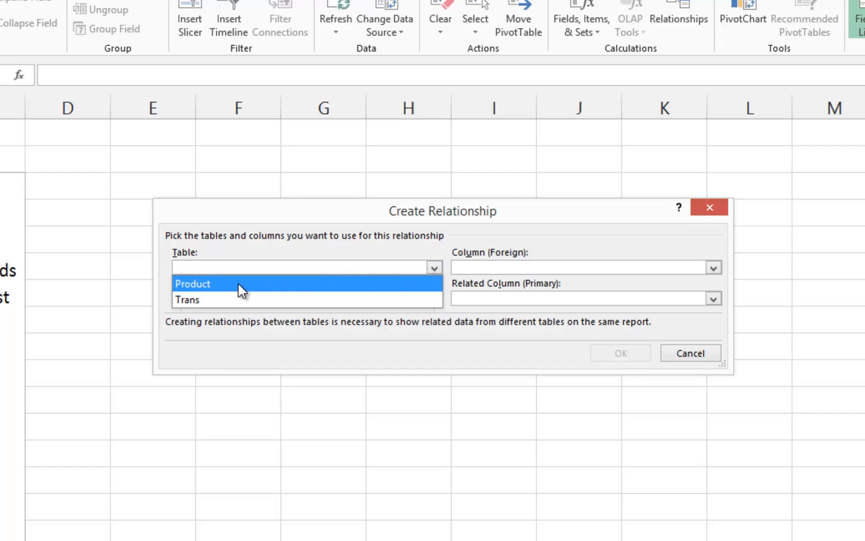
pyautogui.click(435, 298)
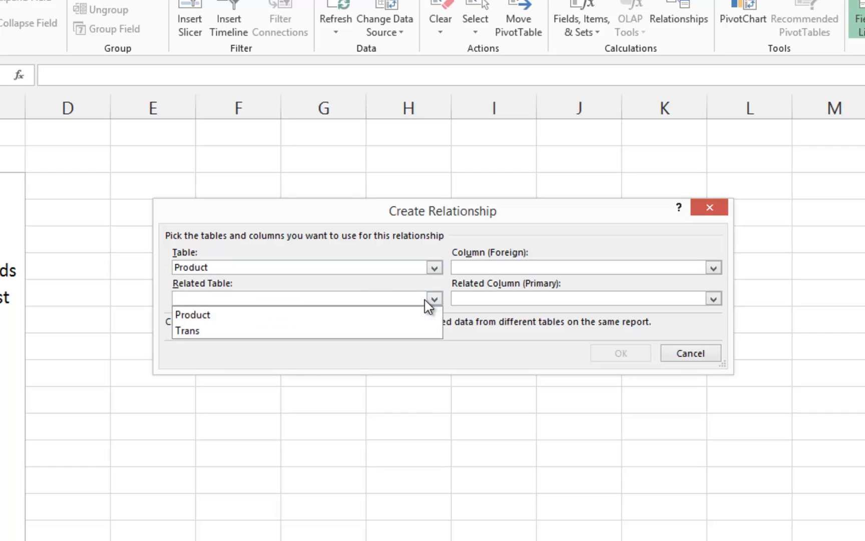
pyautogui.click(188, 330)
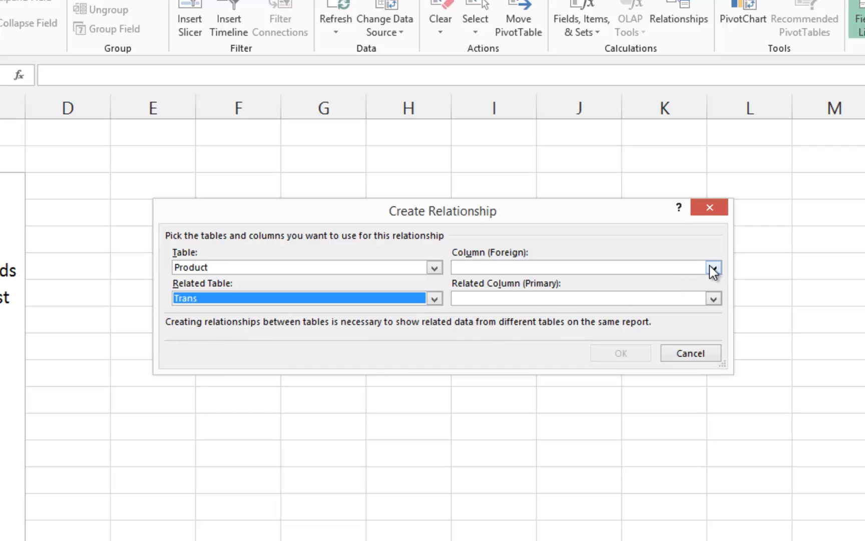
# Match Product ID in Product to Product ID in Trans and confirm the active relationship
pyautogui.click(714, 267)
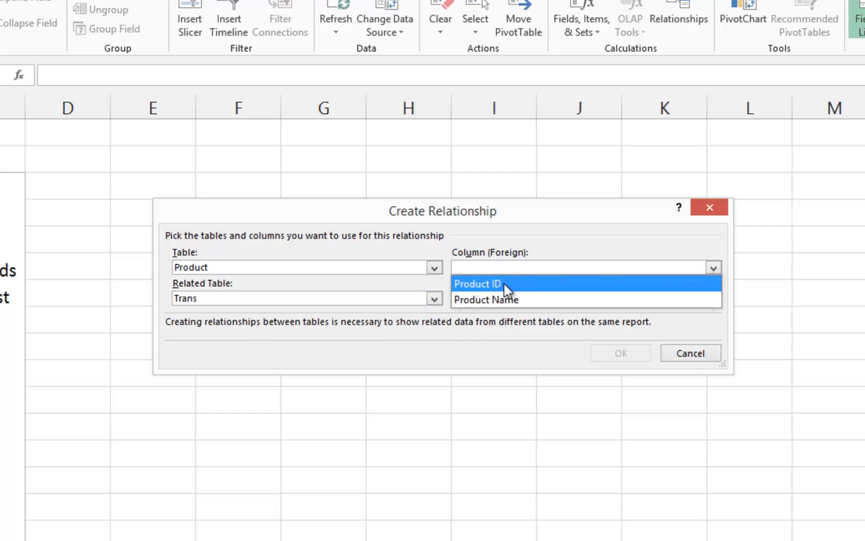
pyautogui.click(477, 284)
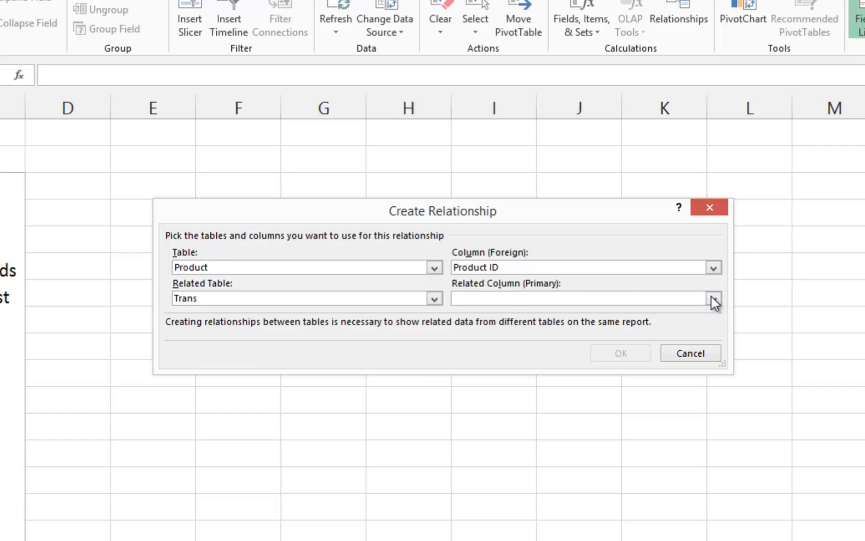
pyautogui.click(714, 299)
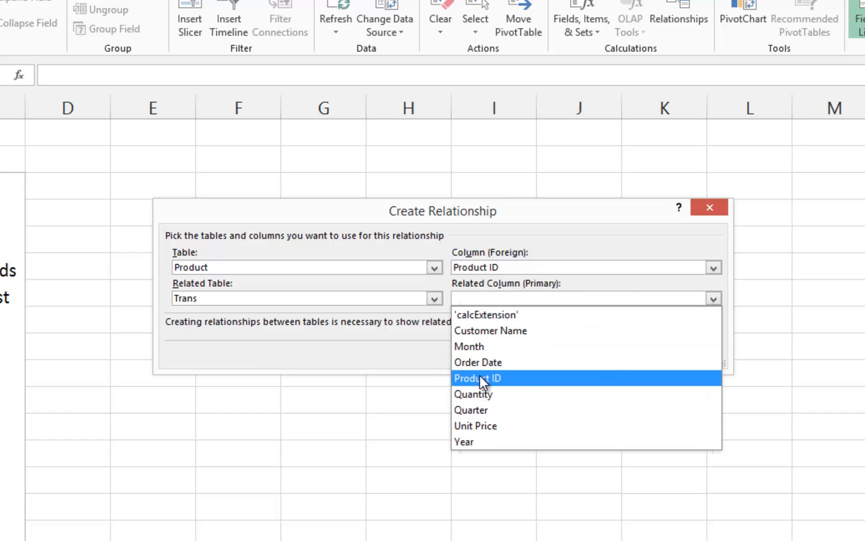
pyautogui.click(477, 378)
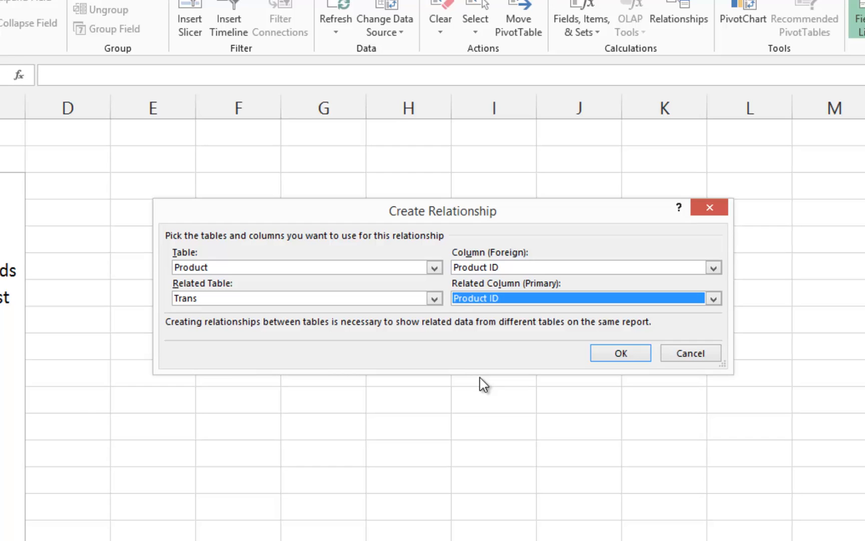
pyautogui.moveTo(559, 388)
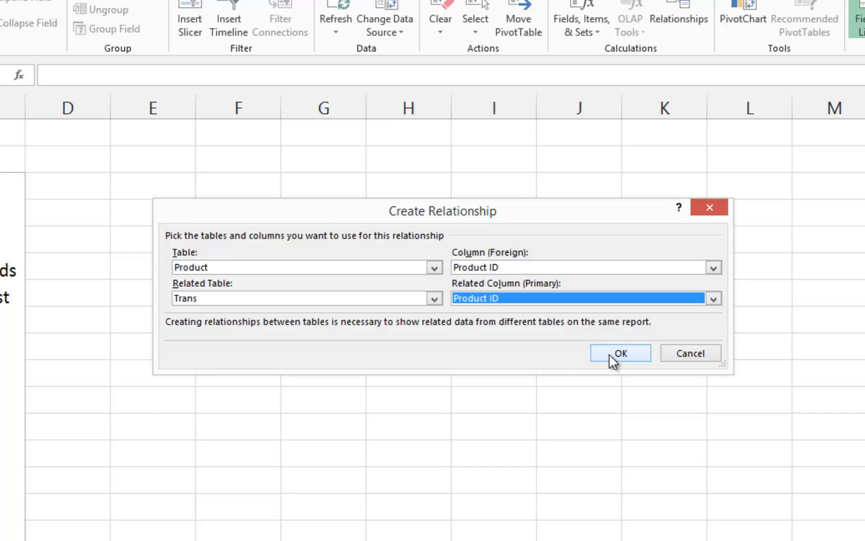
pyautogui.click(620, 353)
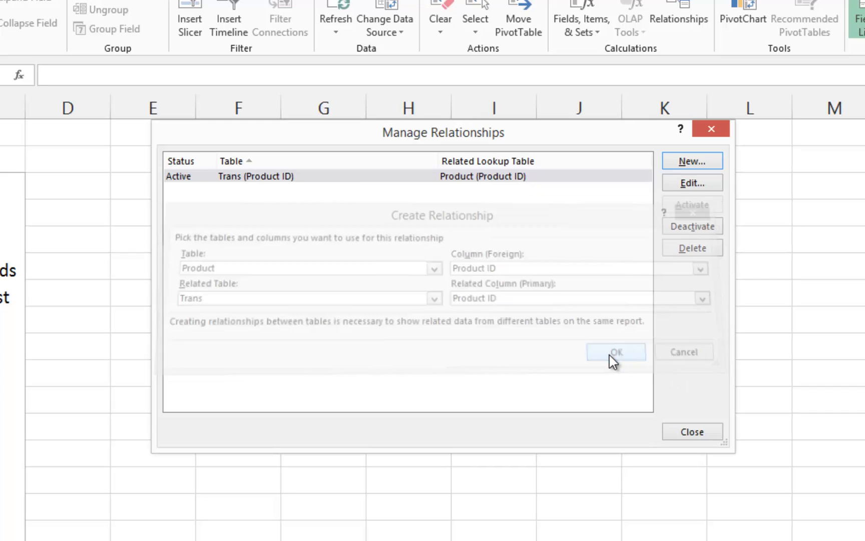
pyautogui.click(617, 352)
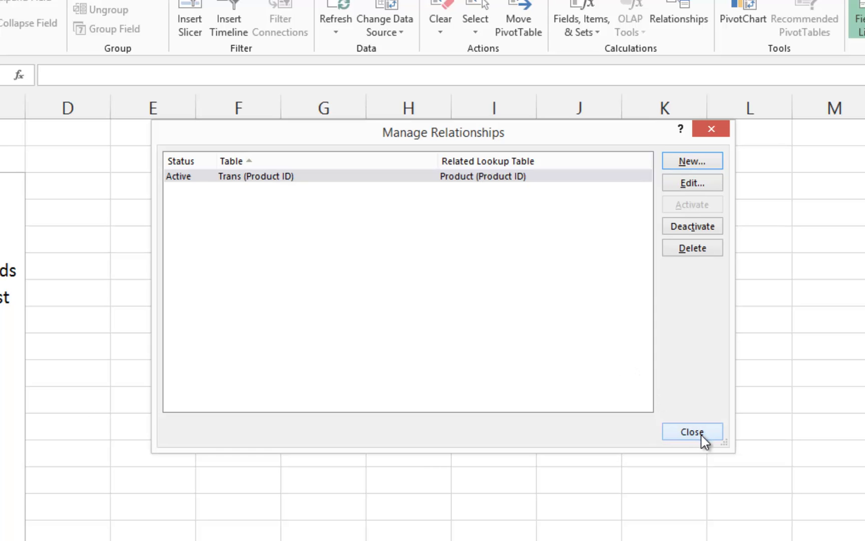
# Close Manage Relationships so the field list offers both Product and Trans tables
pyautogui.click(693, 431)
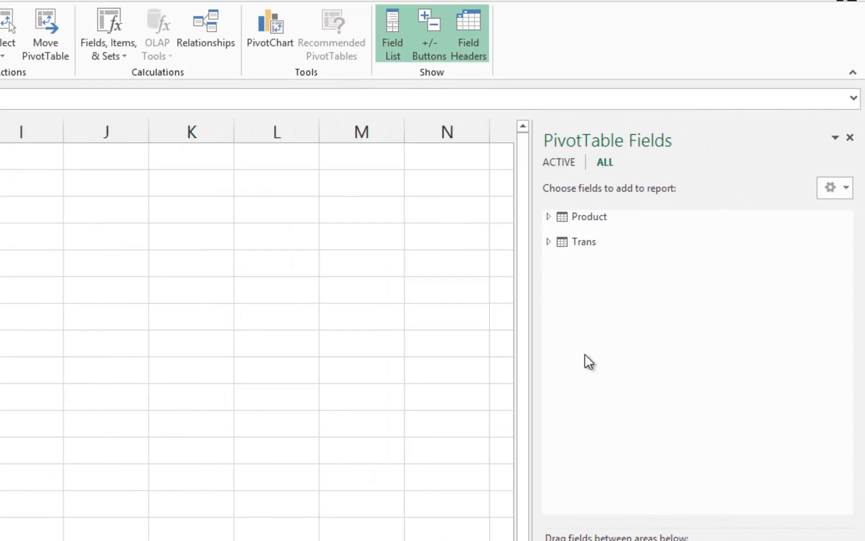
pyautogui.moveTo(583, 198)
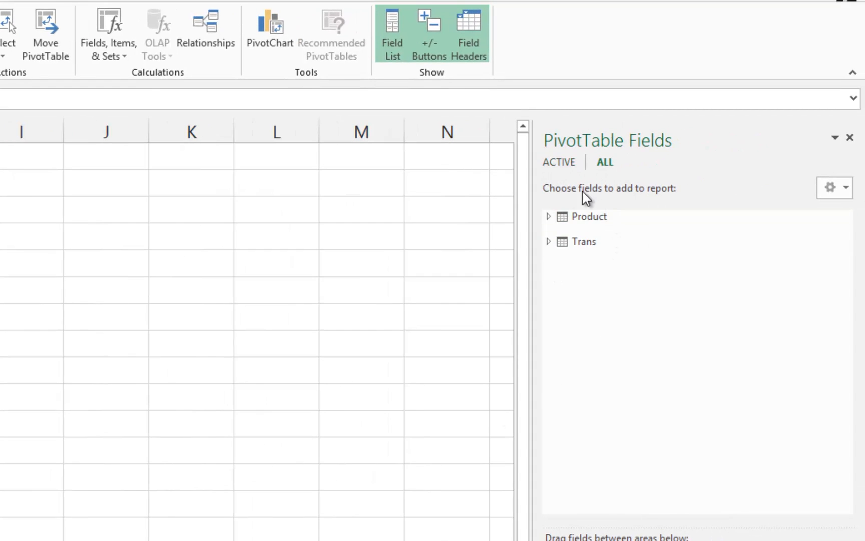
pyautogui.moveTo(613, 275)
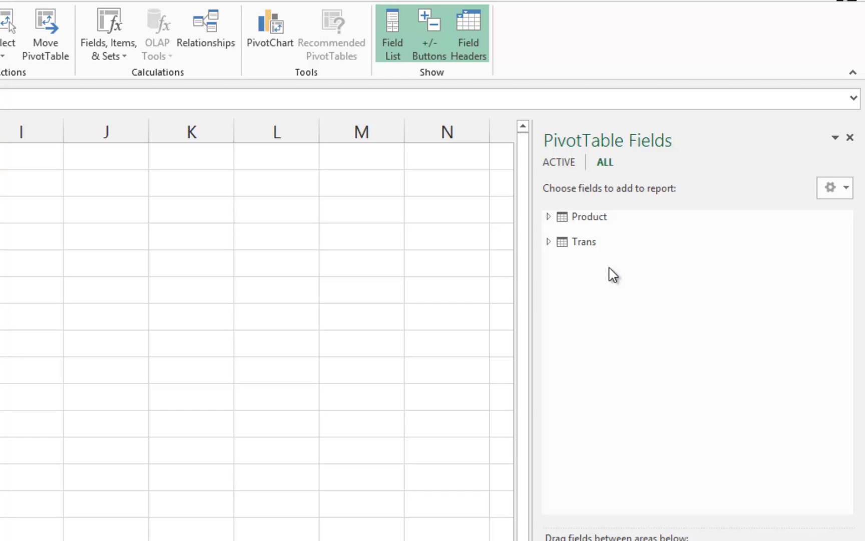
pyautogui.moveTo(661, 486)
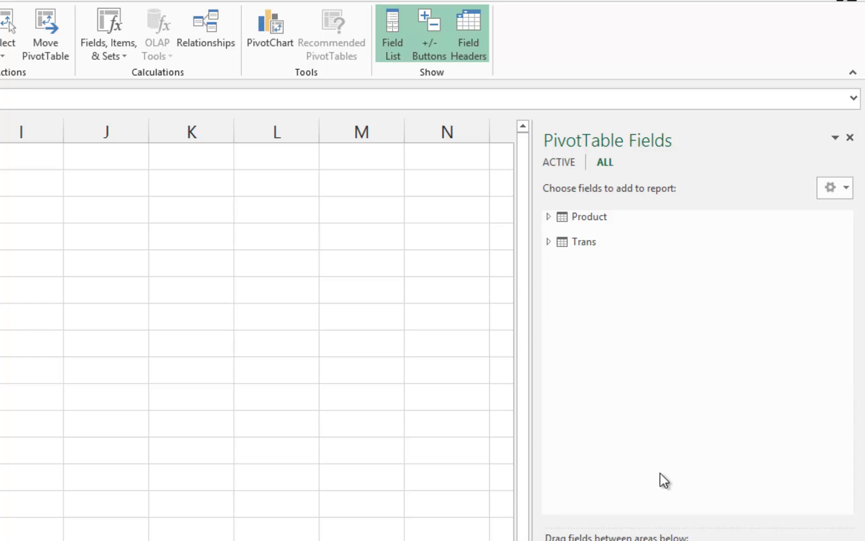
# Put Product Name and Customer Name in rows, sum calcExtension, with Year 2011–2013 across columns
pyautogui.click(549, 218)
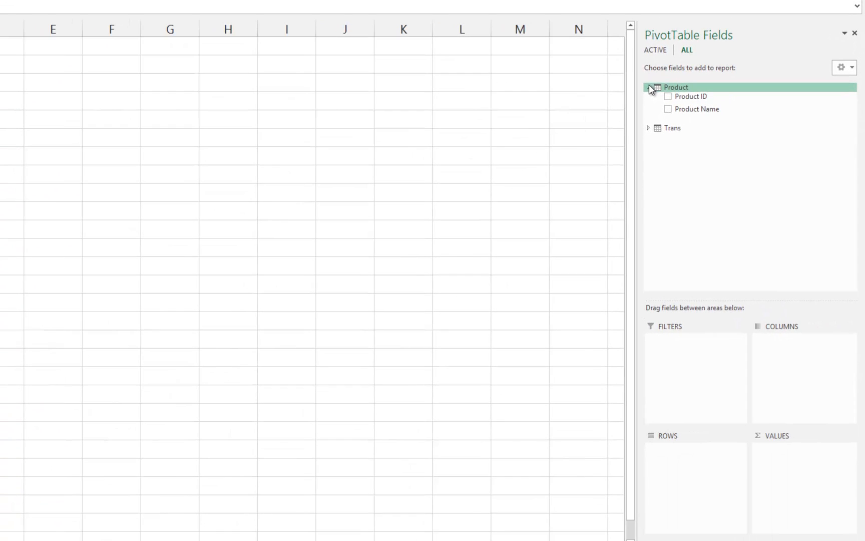
pyautogui.moveTo(712, 109); pyautogui.dragTo(687, 299)
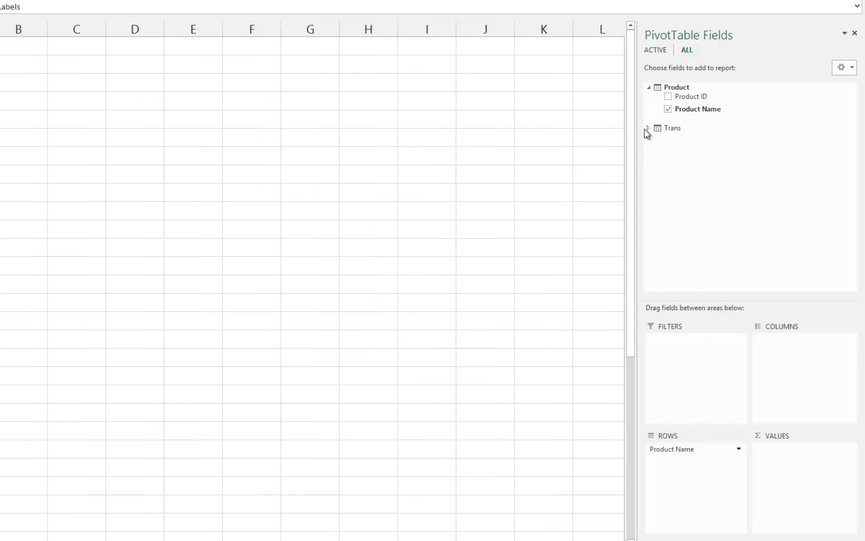
pyautogui.click(647, 129)
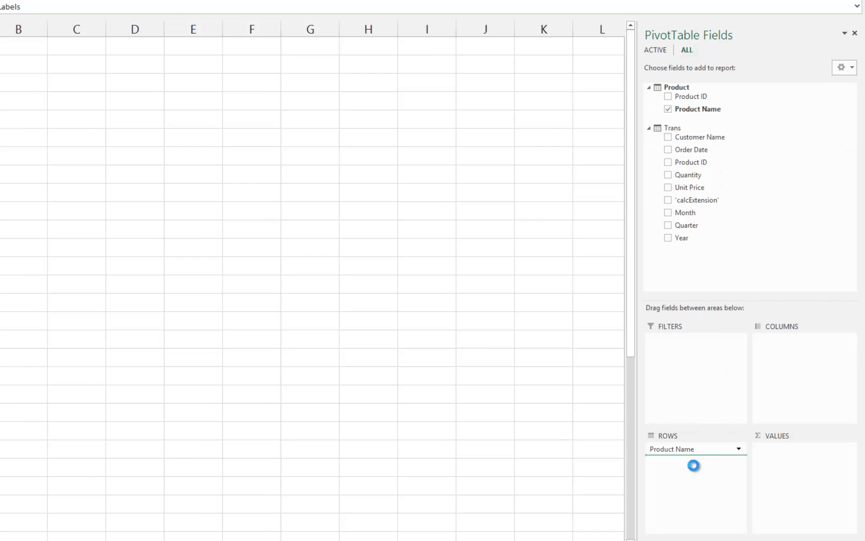
pyautogui.click(668, 137)
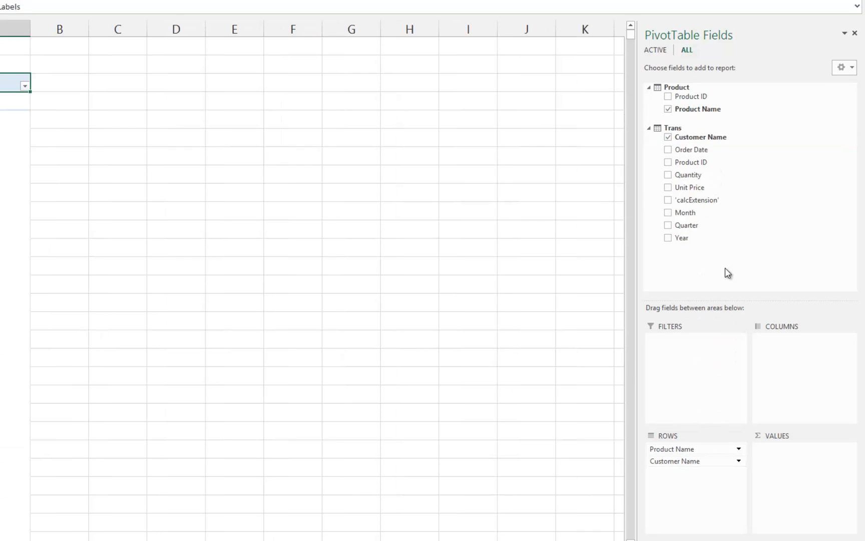
pyautogui.moveTo(706, 201)
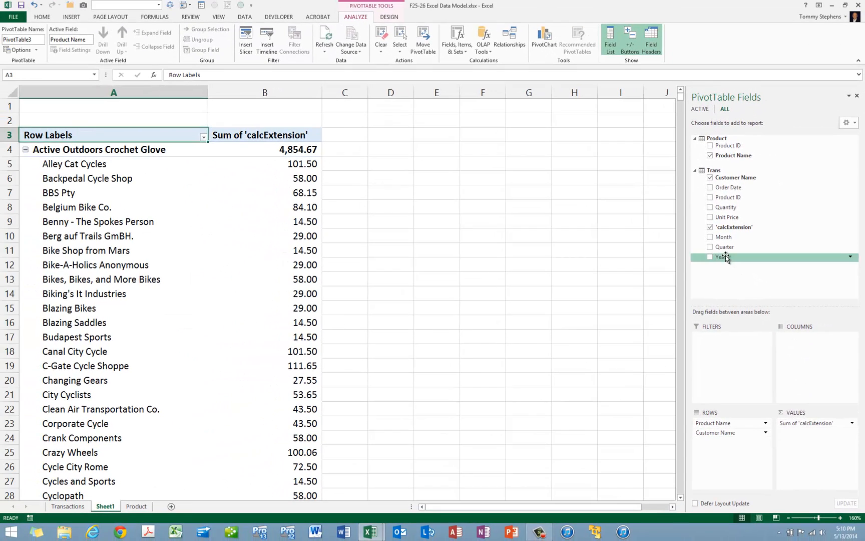
pyautogui.click(710, 257)
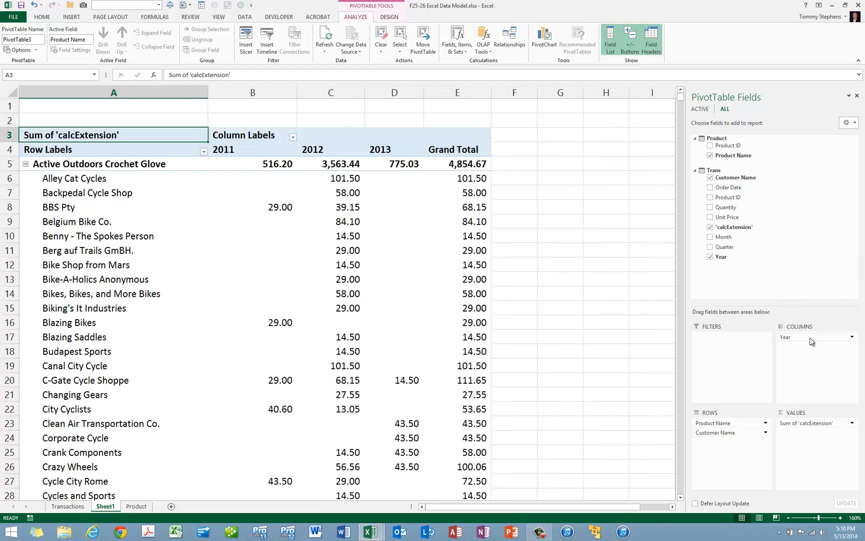